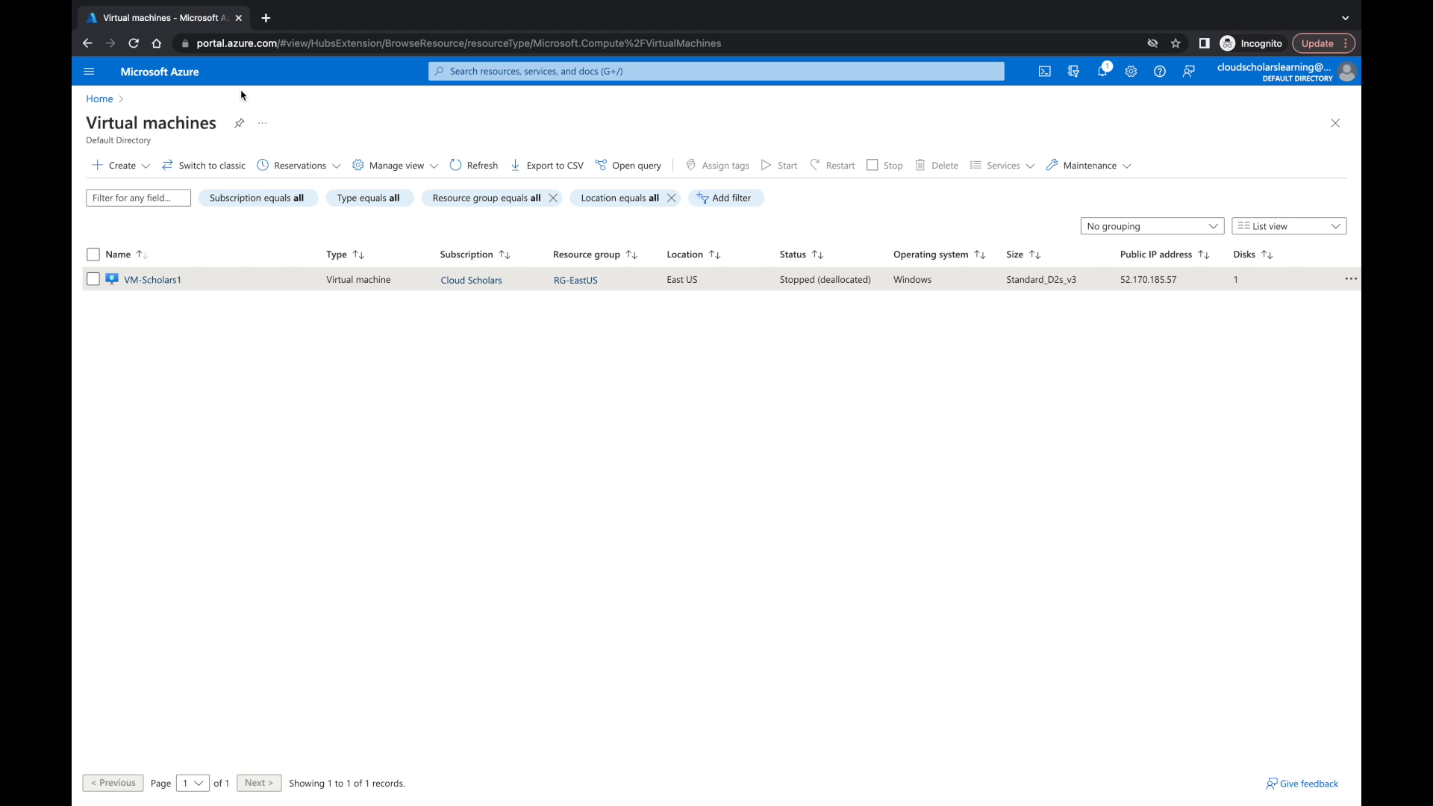
mouse_move(167, 283)
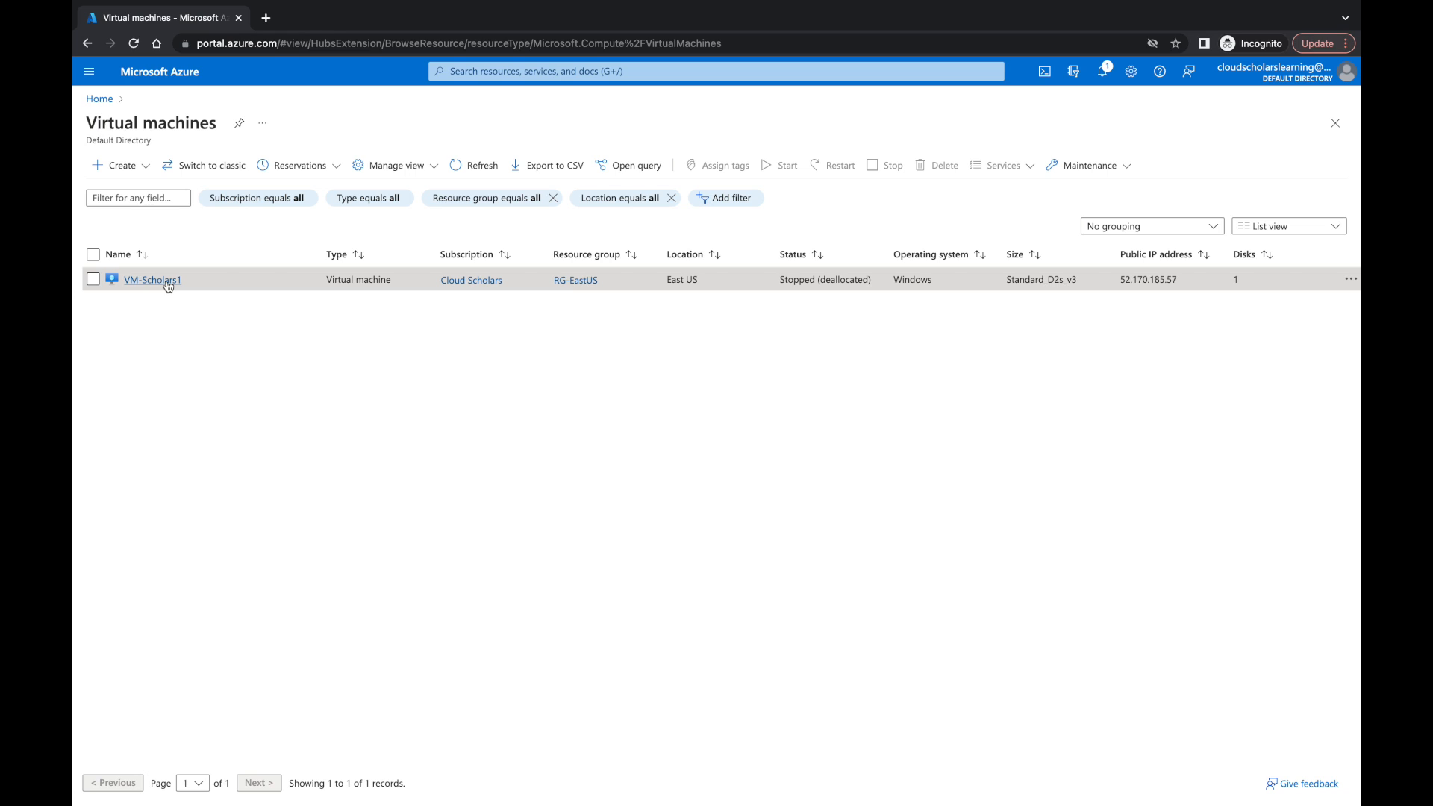
mouse_move(197, 292)
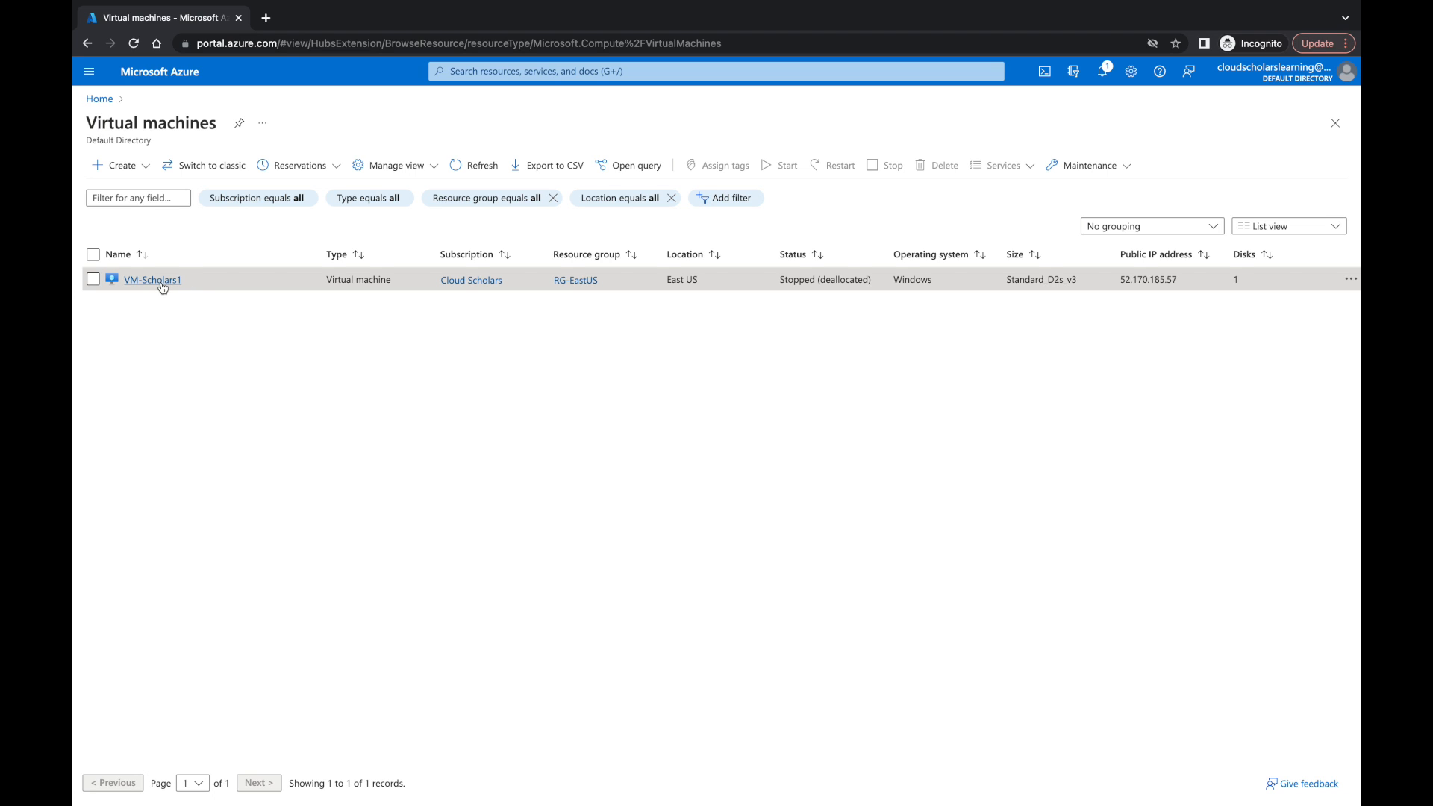
Go into VM-Scholars1's details and its Size settings, currently Standard D2s v3.
left_click(152, 281)
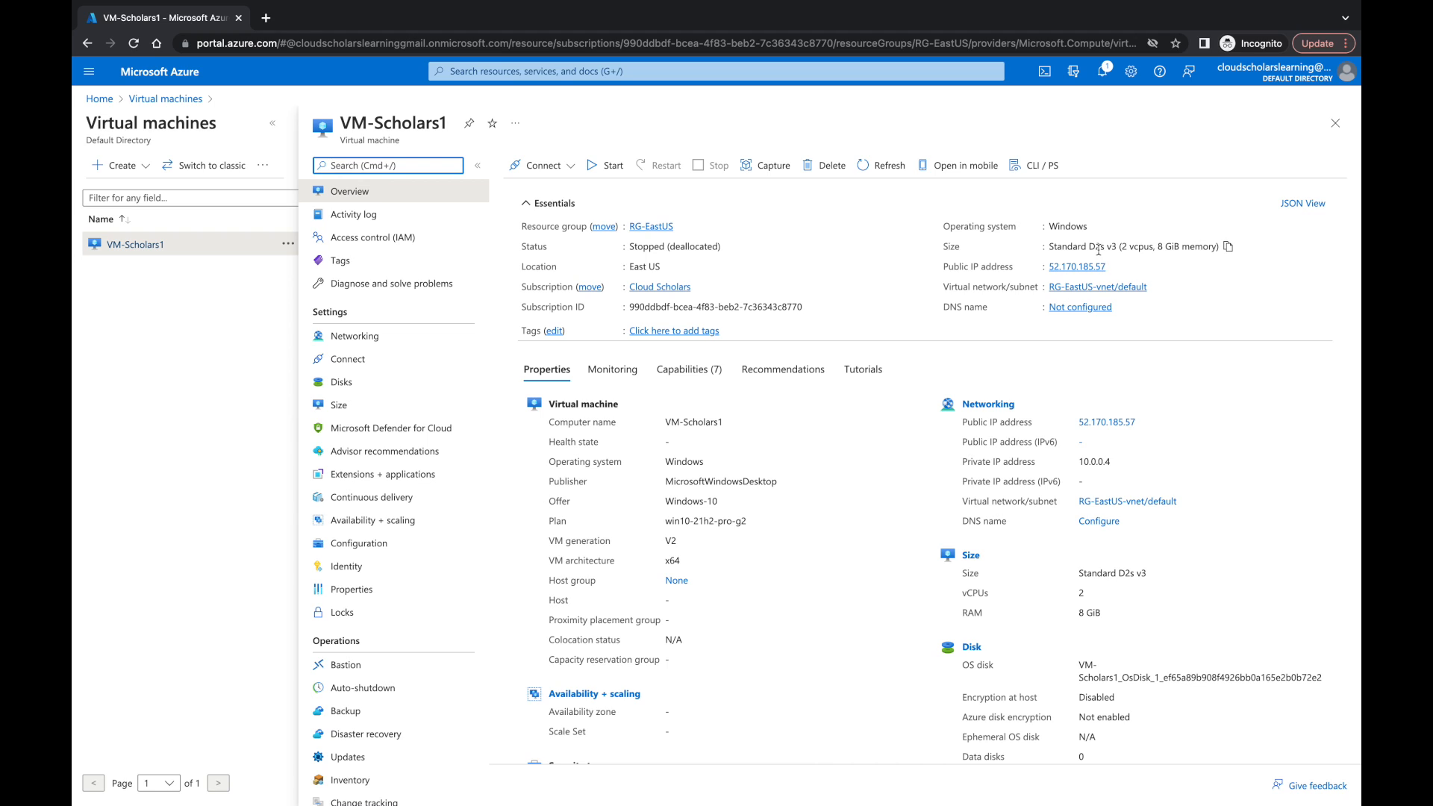
mouse_move(1140, 258)
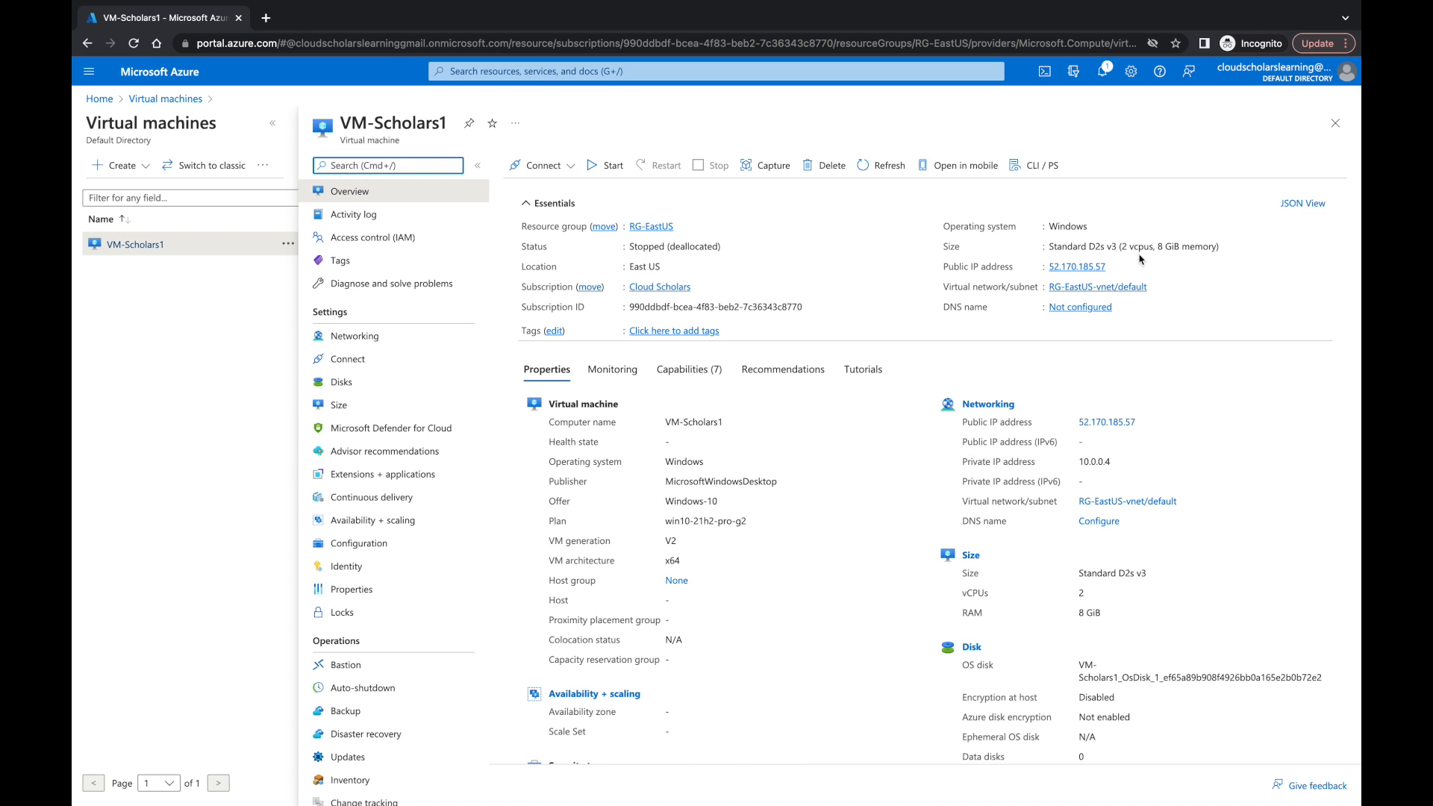
left_click(338, 406)
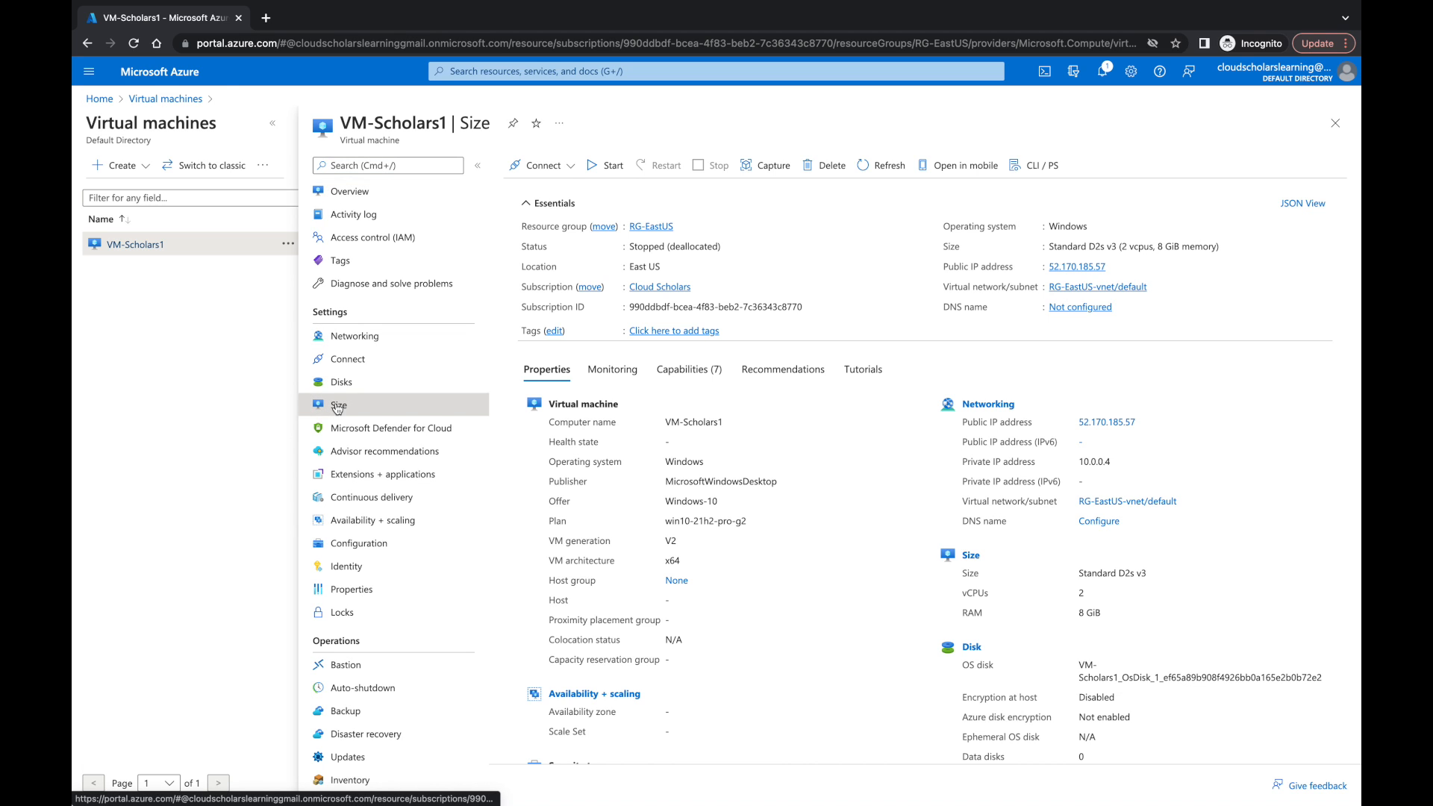
Load the list of 521 available sizes for VM-Scholars1, current size Standard_D2s_v3.
left_click(339, 404)
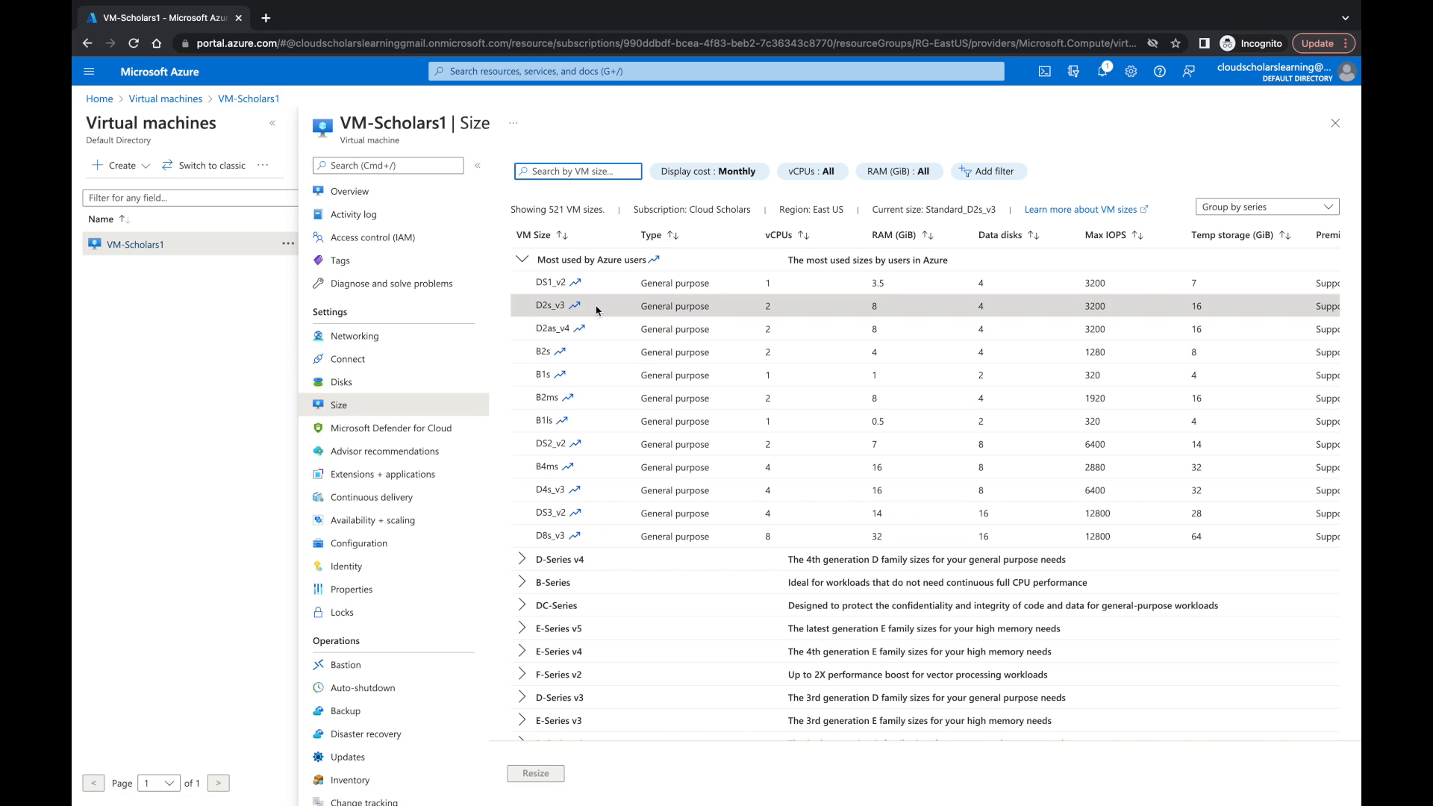
mouse_move(774, 310)
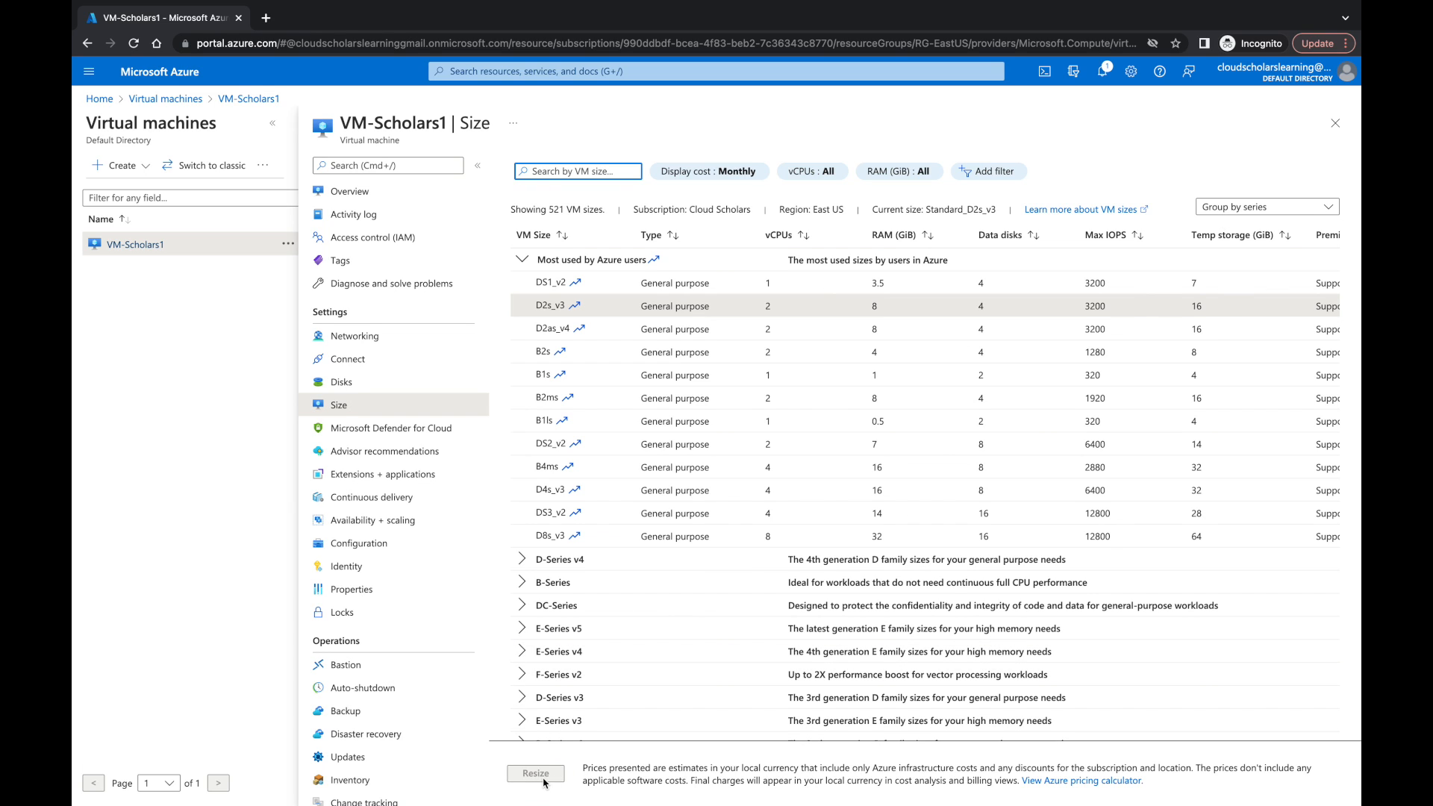
mouse_move(547, 773)
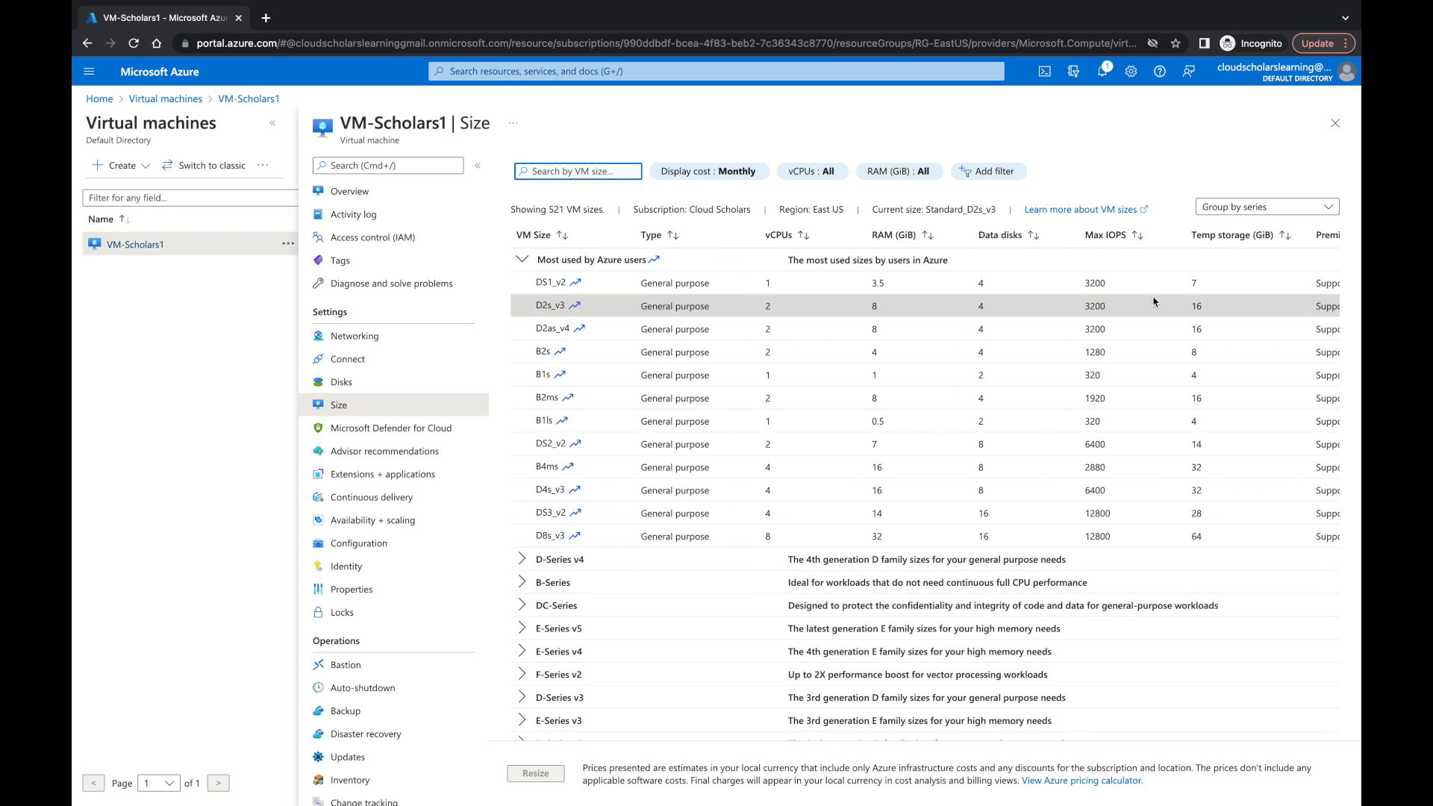
mouse_move(672, 478)
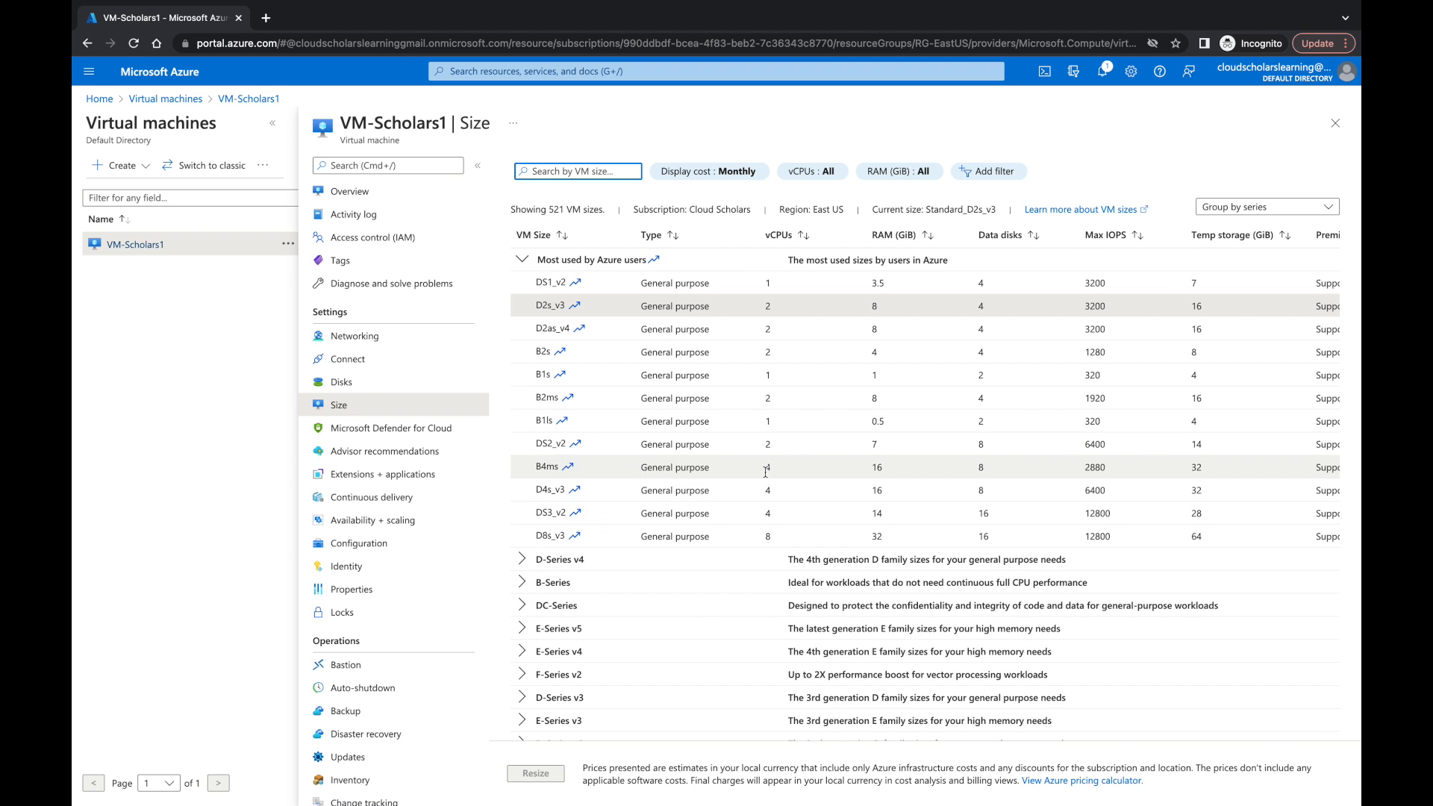
mouse_move(820, 475)
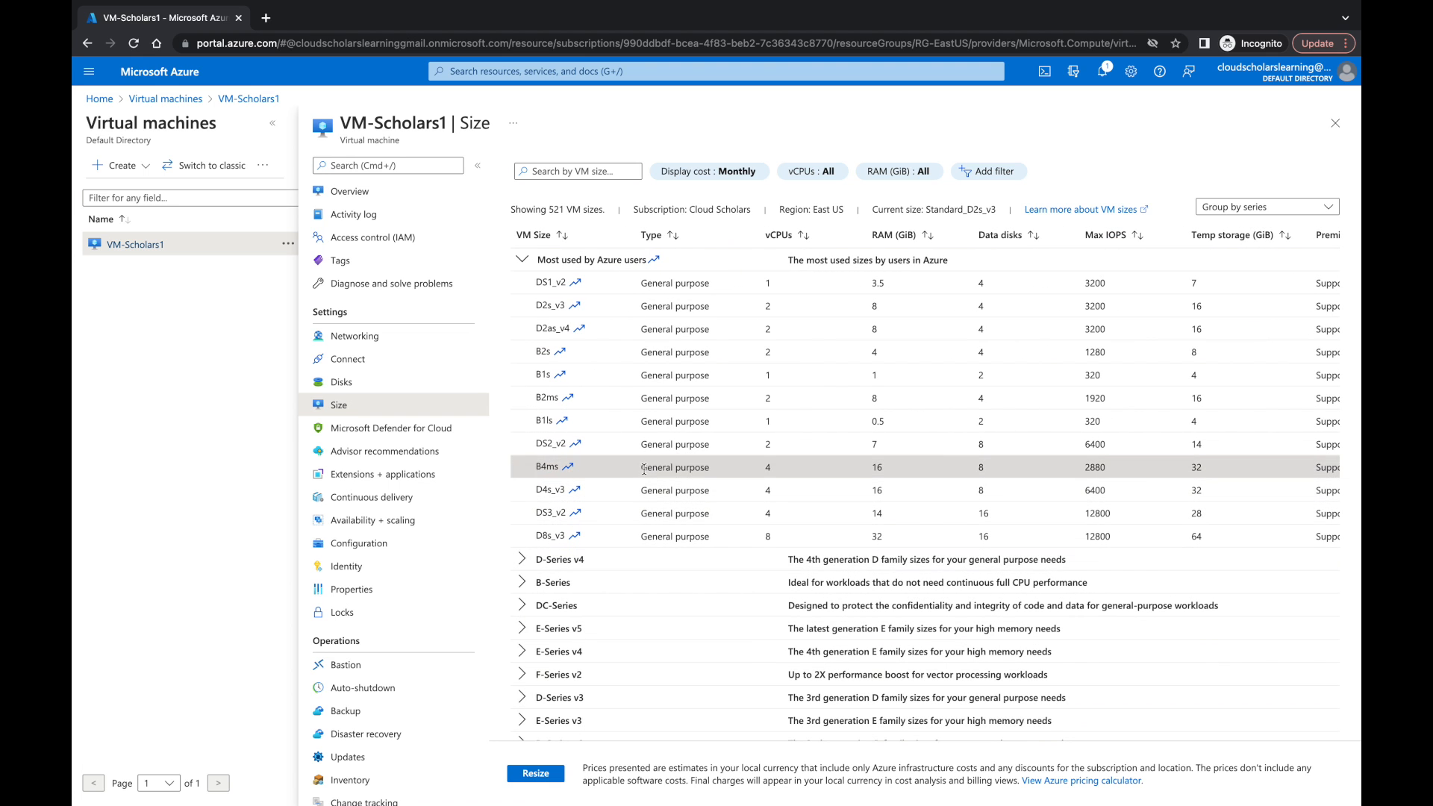
mouse_move(648, 326)
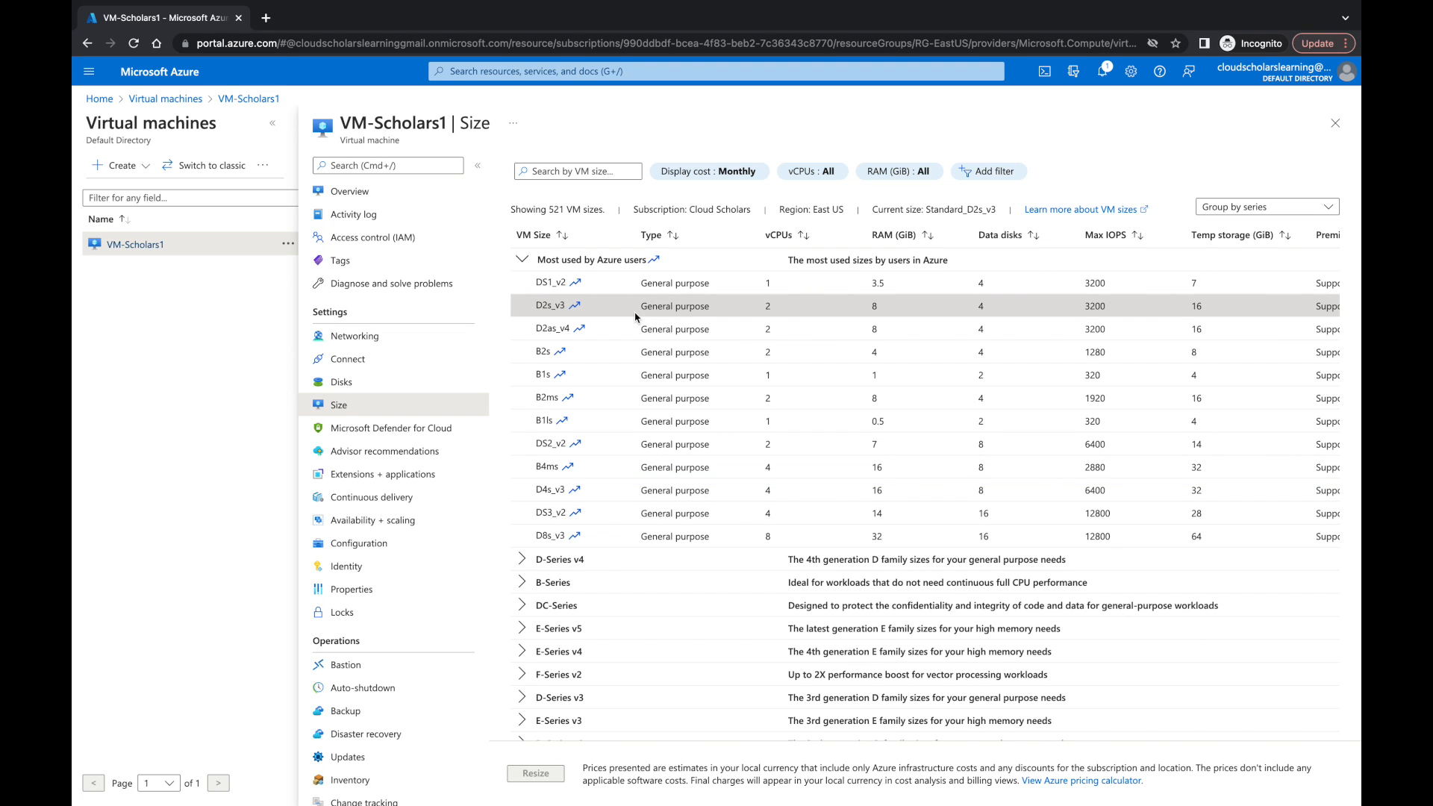
mouse_move(624, 475)
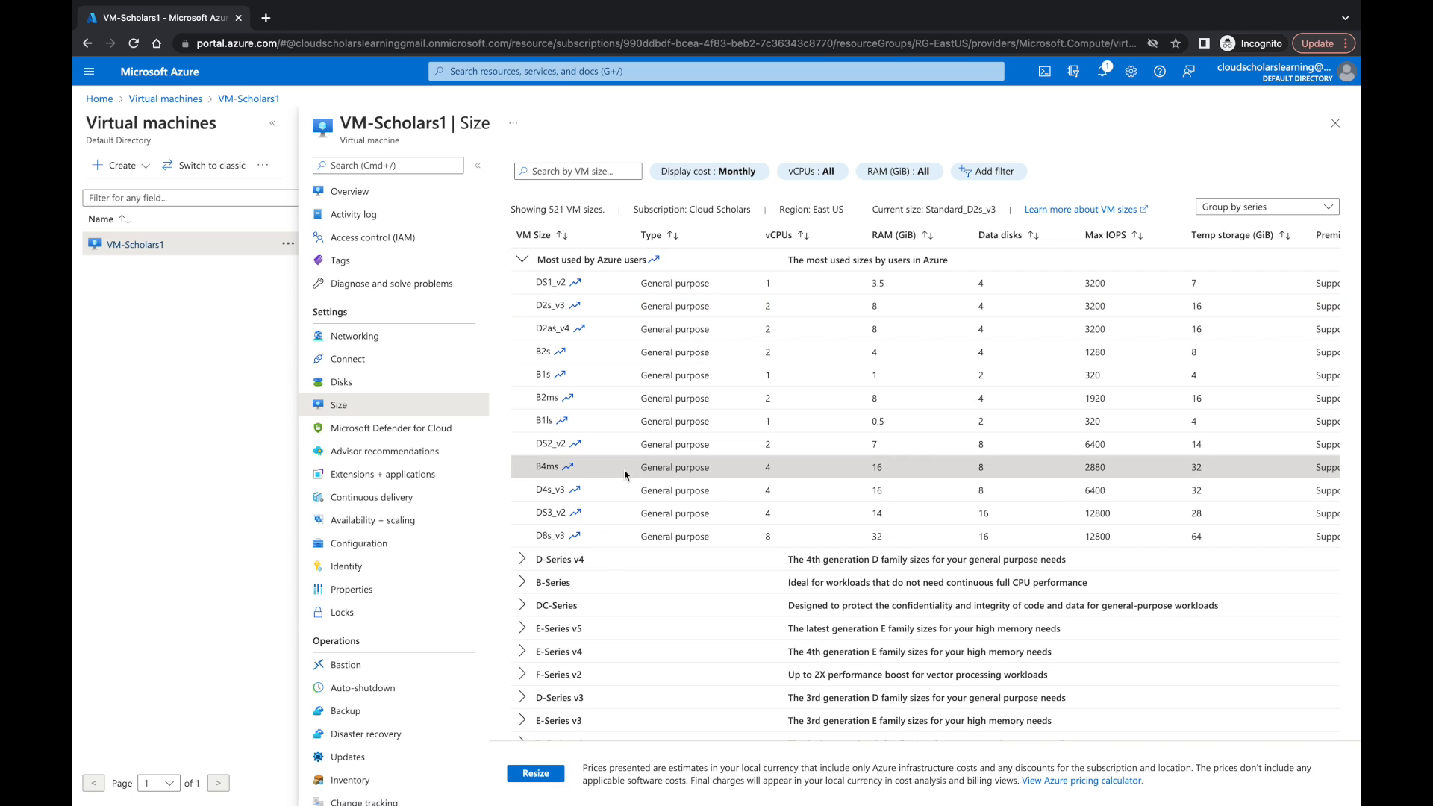
Submit the resize of VM-Scholars1 to B4ms.
left_click(534, 773)
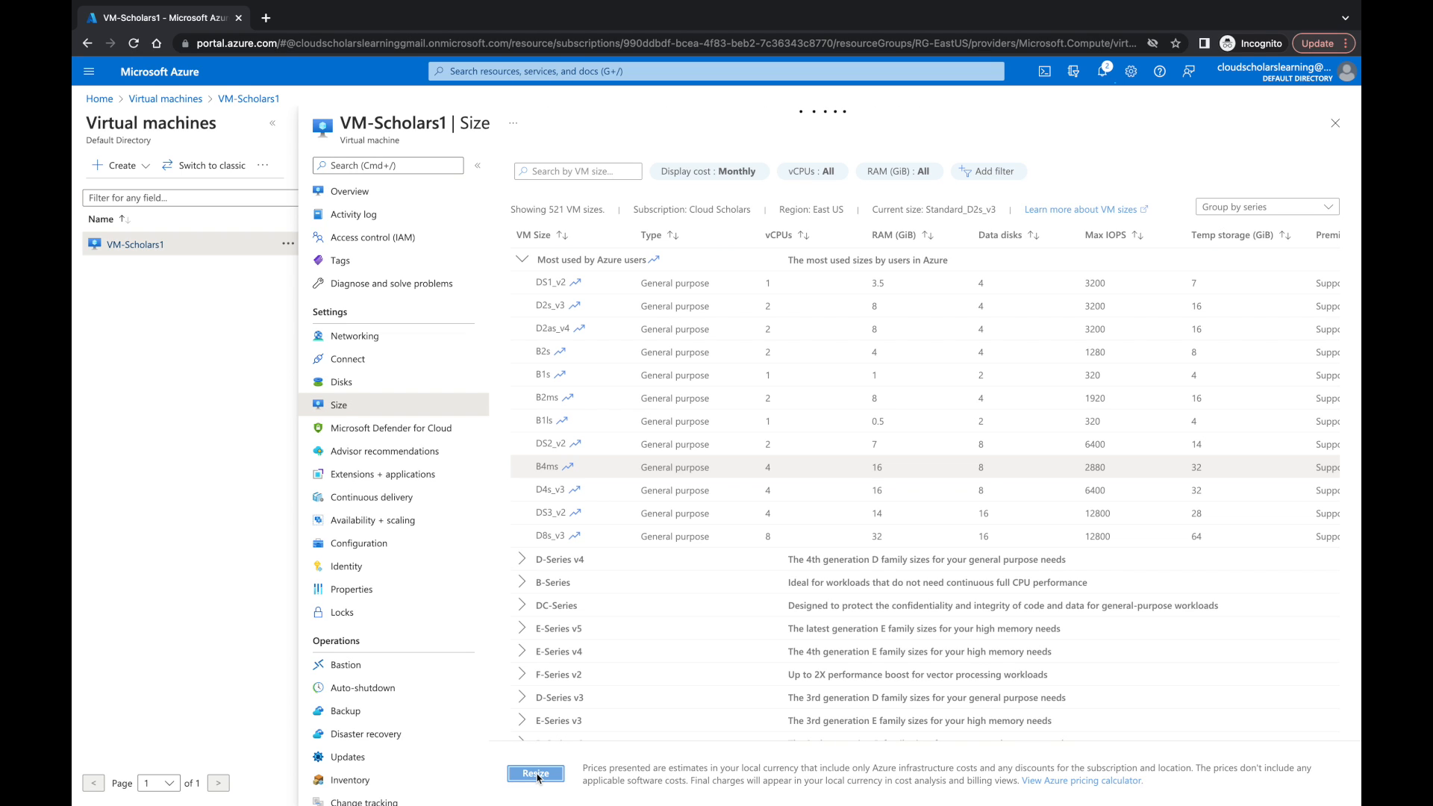
Let VM-Scholars1 finish resizing to Standard B4ms and return to the virtual machines list.
left_click(534, 773)
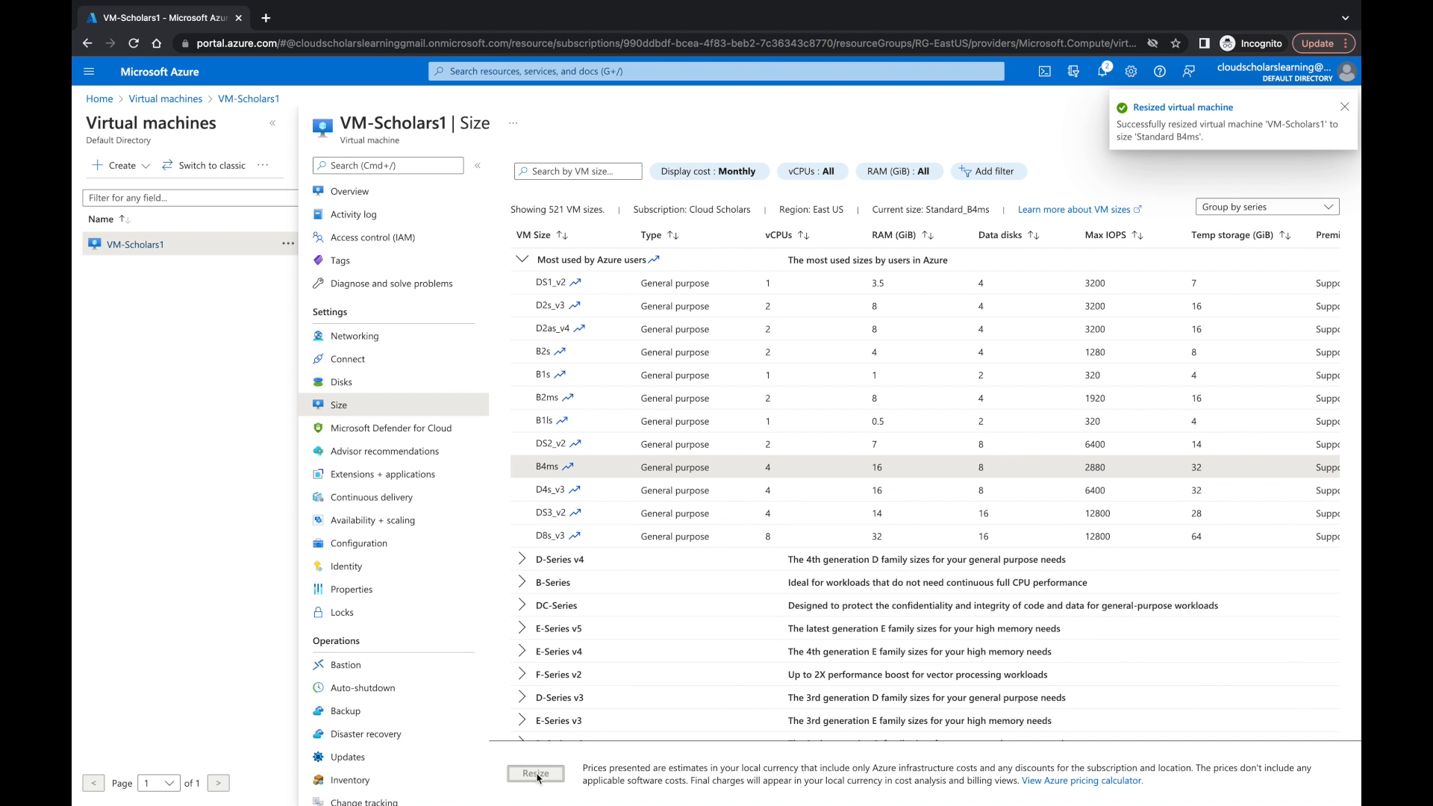
mouse_move(536, 777)
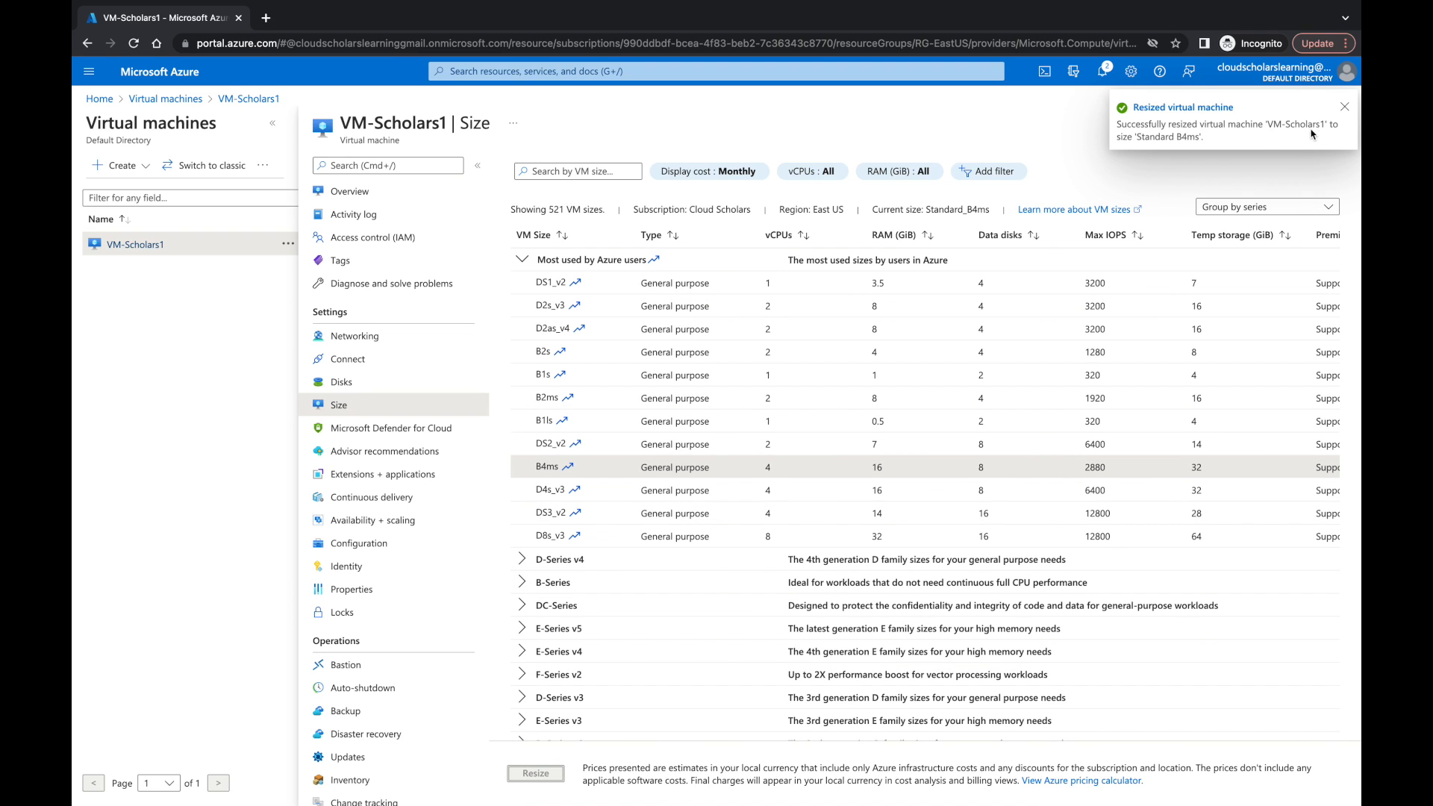
mouse_move(1182, 152)
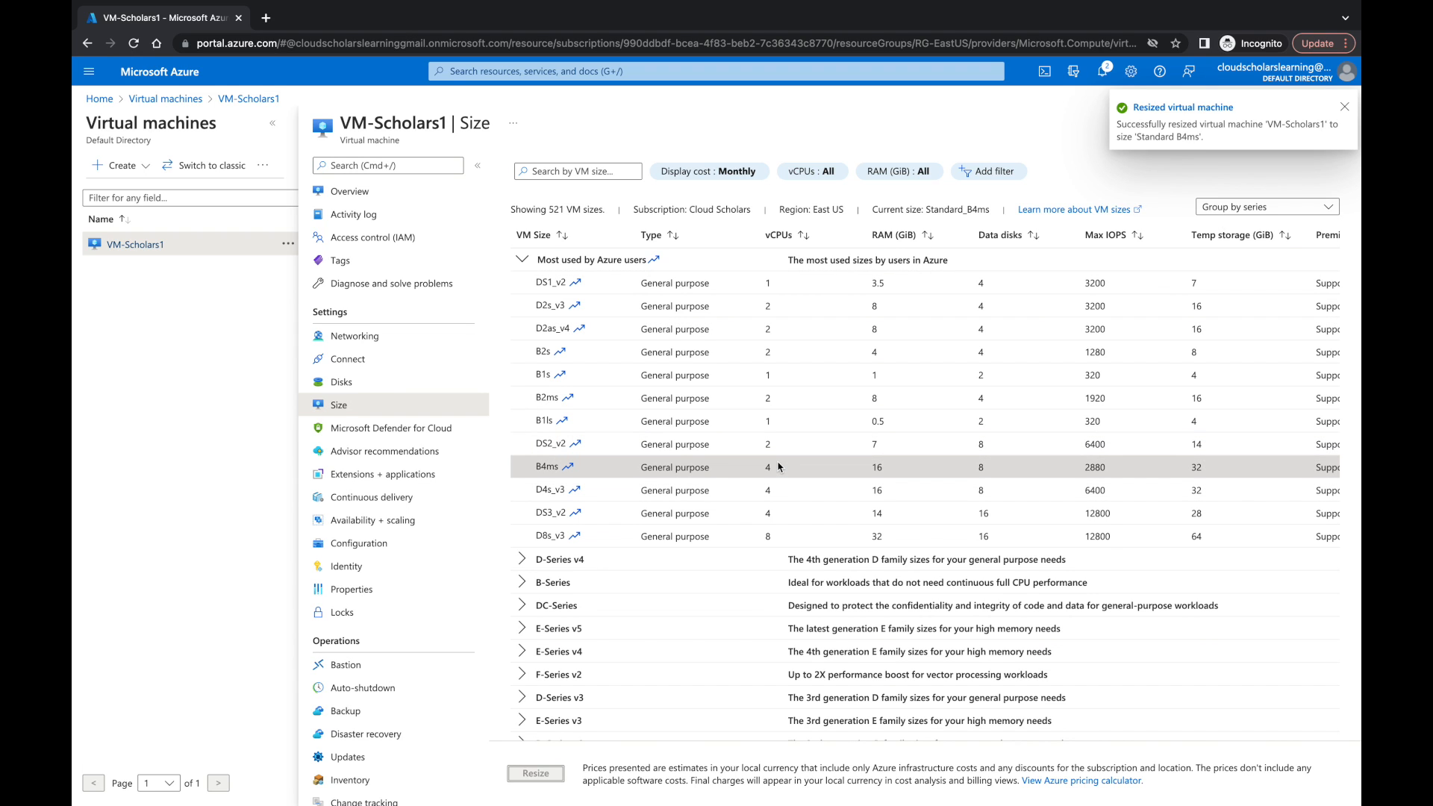
mouse_move(678, 300)
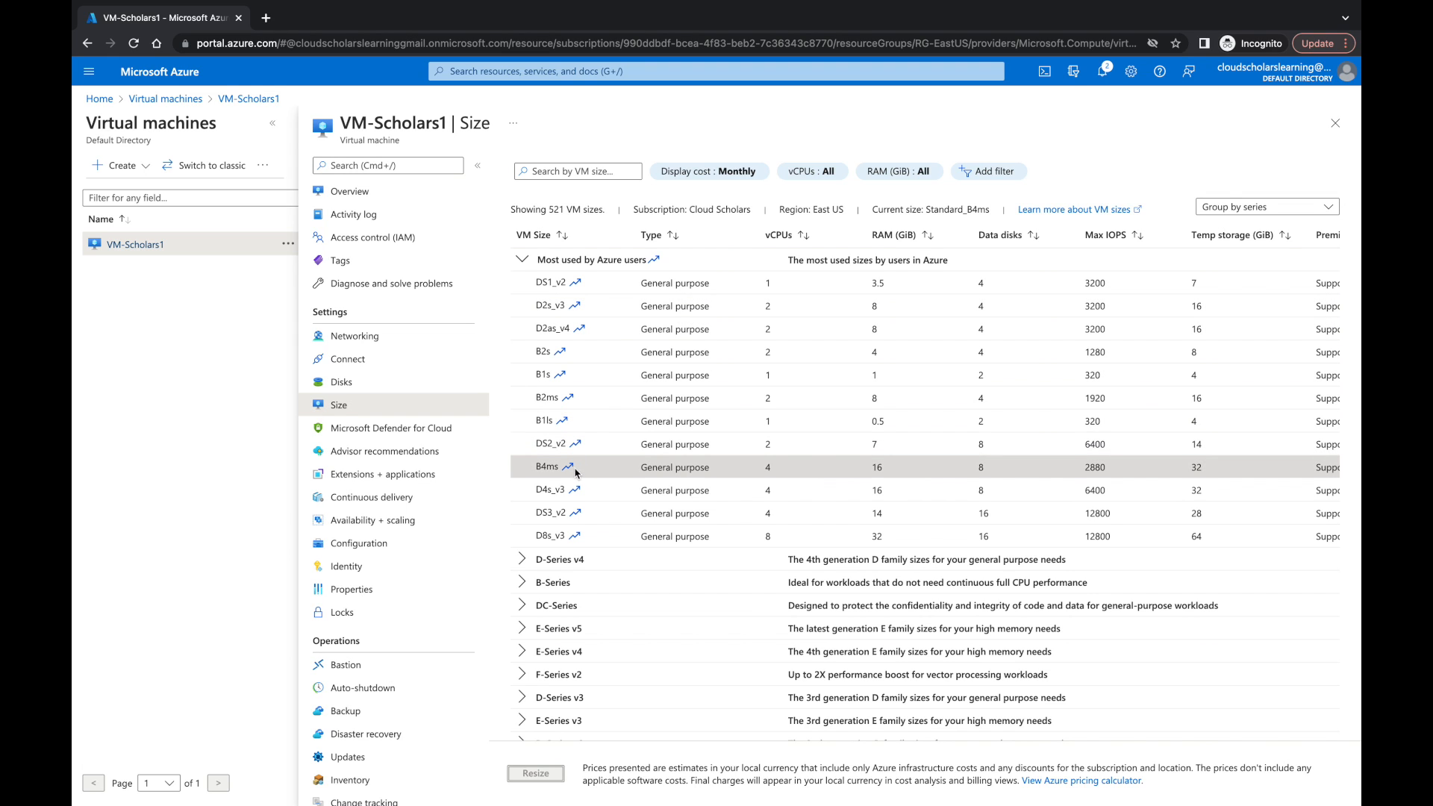
mouse_move(785, 308)
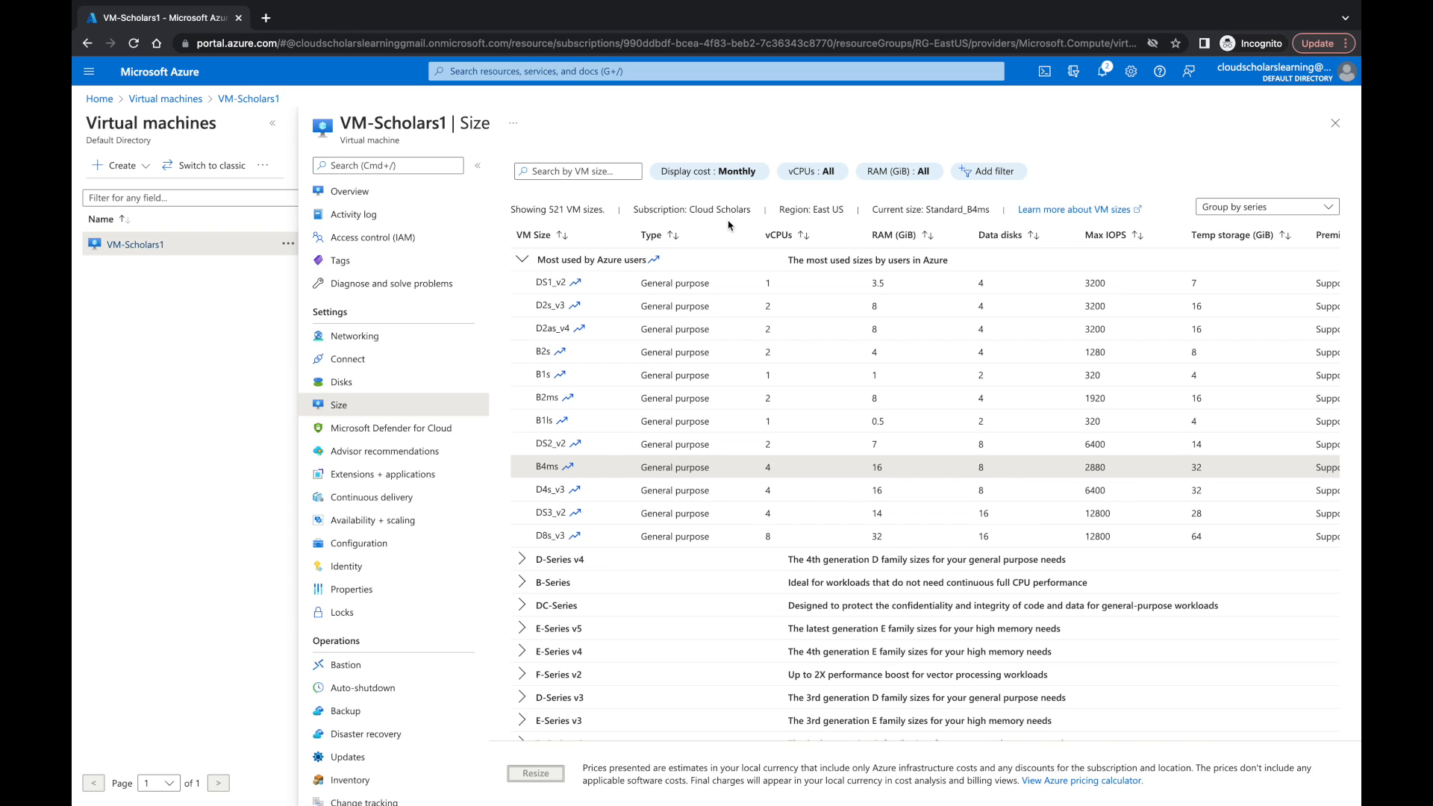
mouse_move(1186, 137)
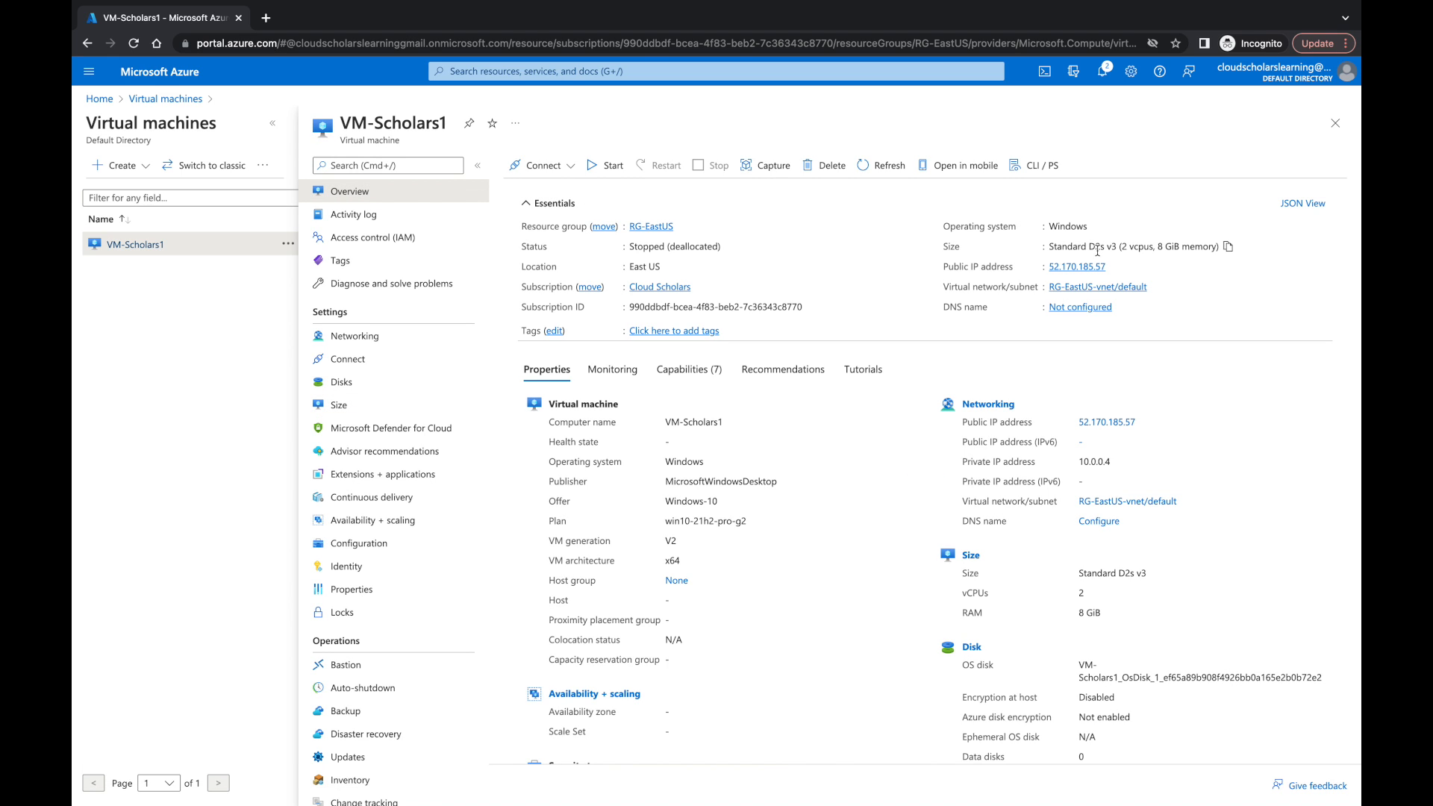
mouse_move(1119, 258)
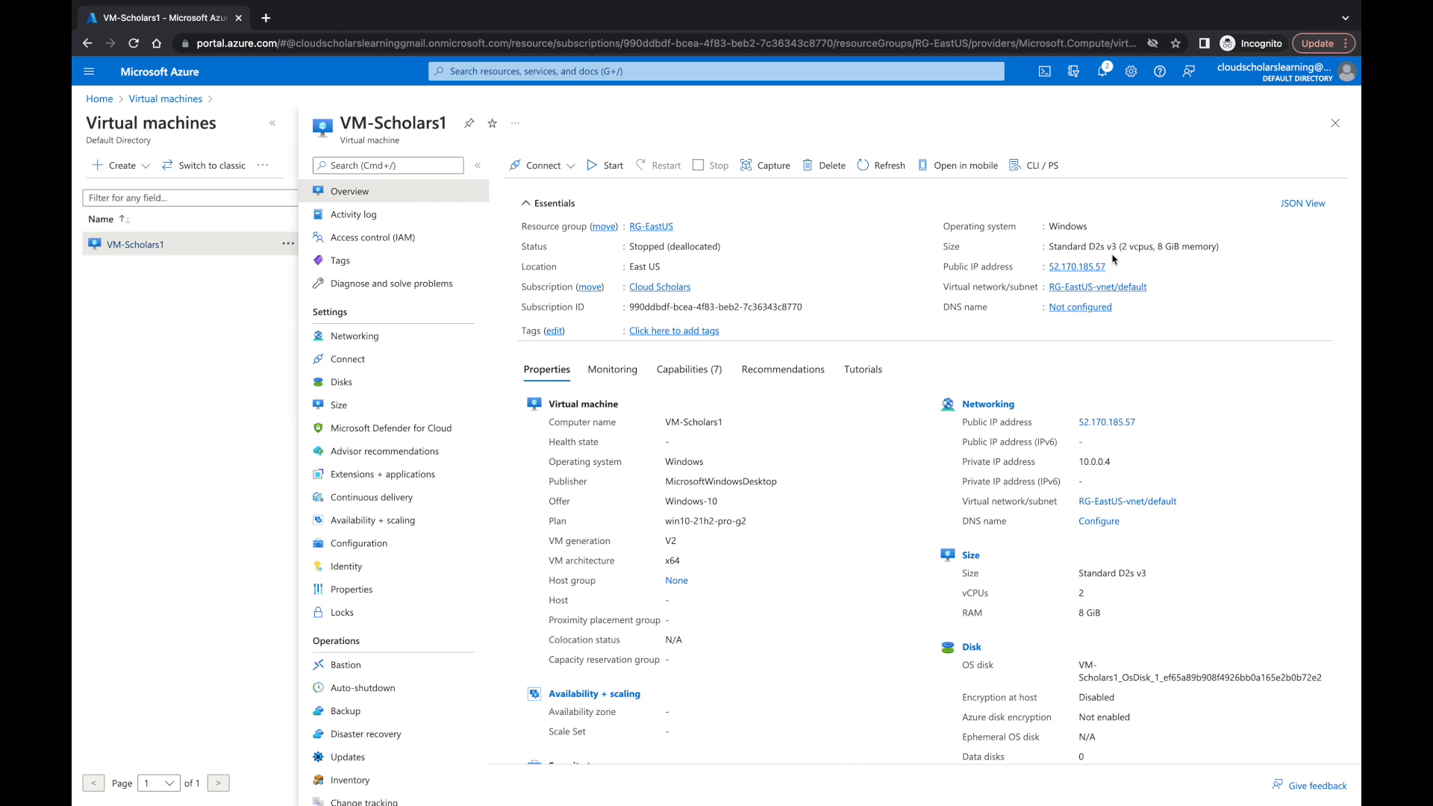
left_click(164, 98)
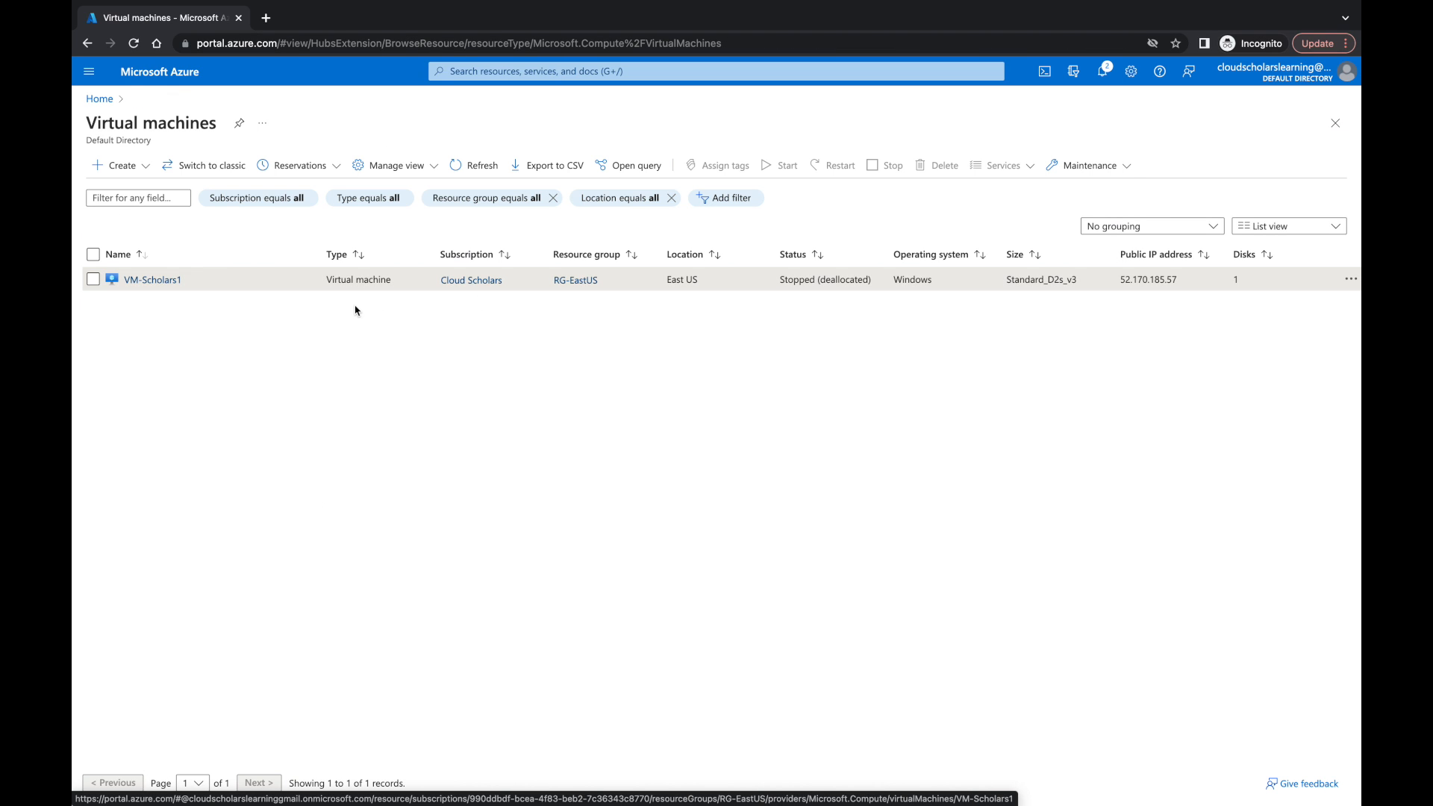
mouse_move(483, 181)
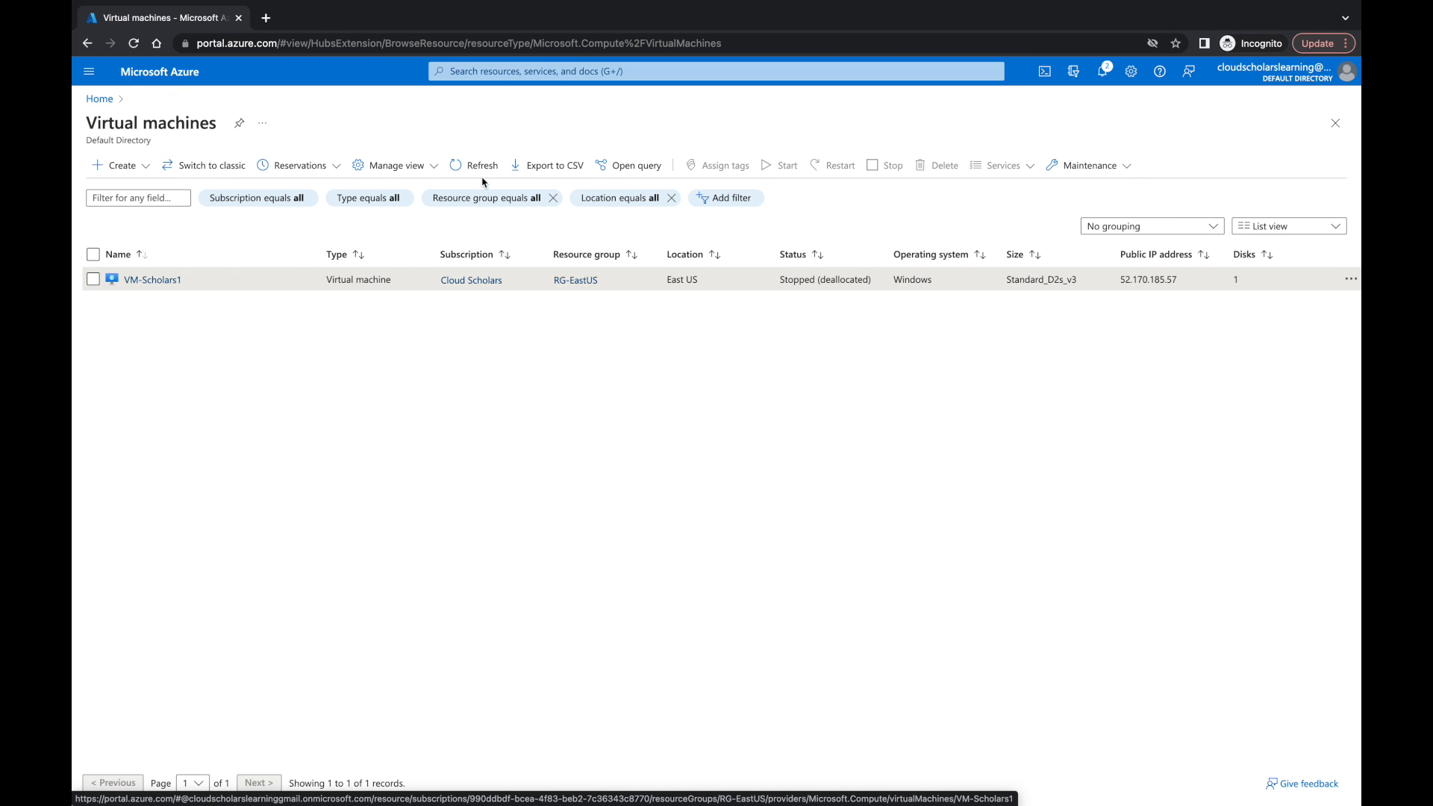
Refresh the virtual machines list so VM-Scholars1 shows Standard_B4ms.
left_click(478, 170)
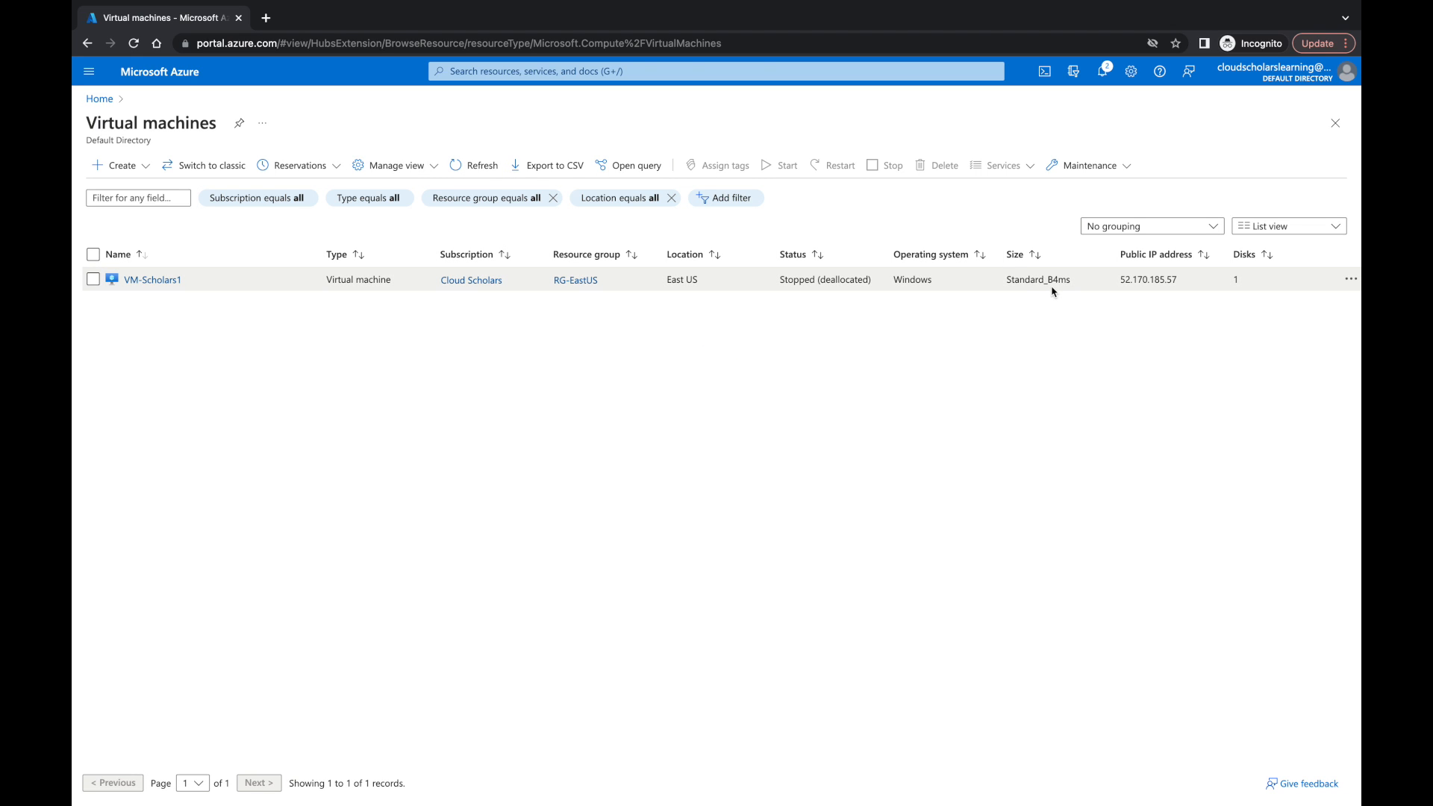
mouse_move(993, 359)
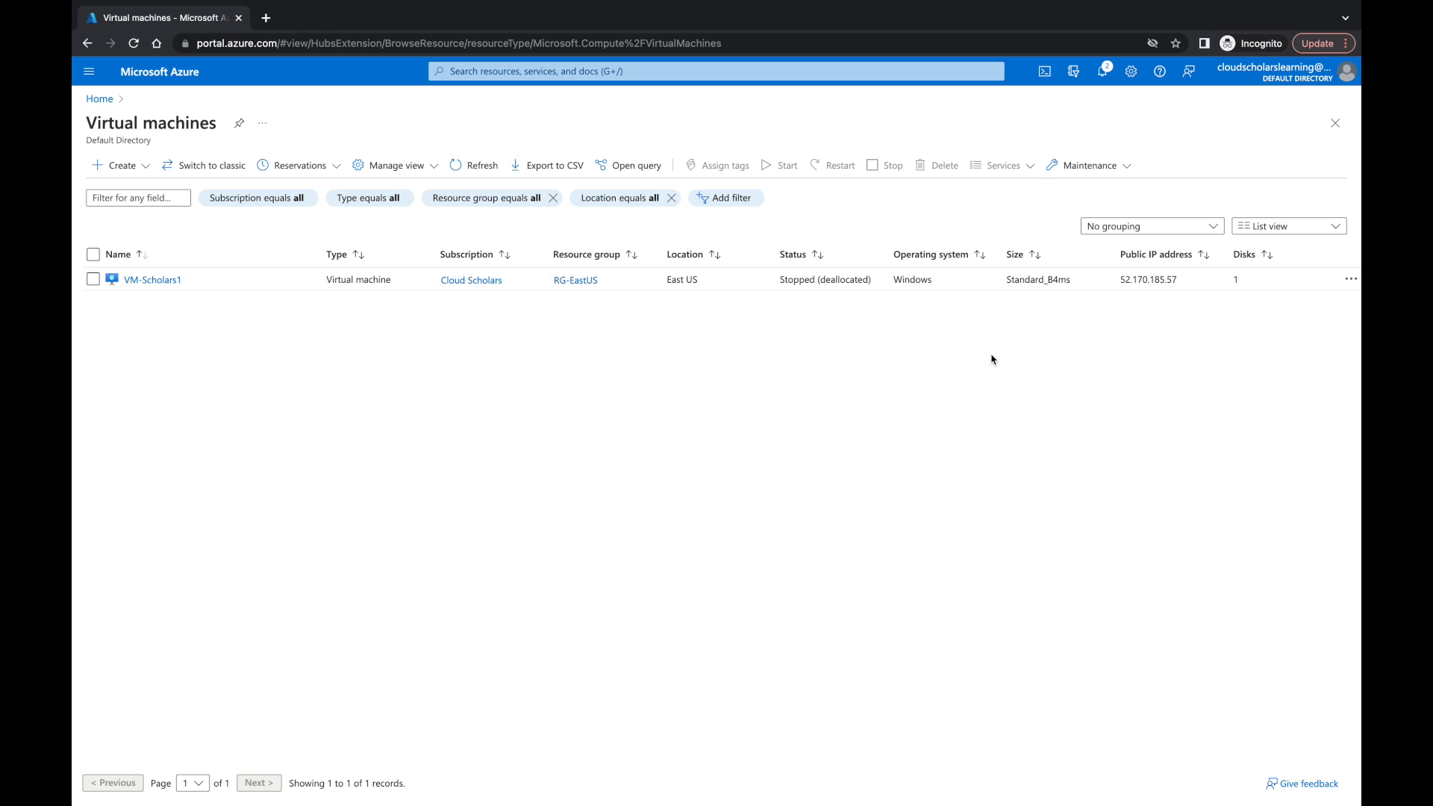